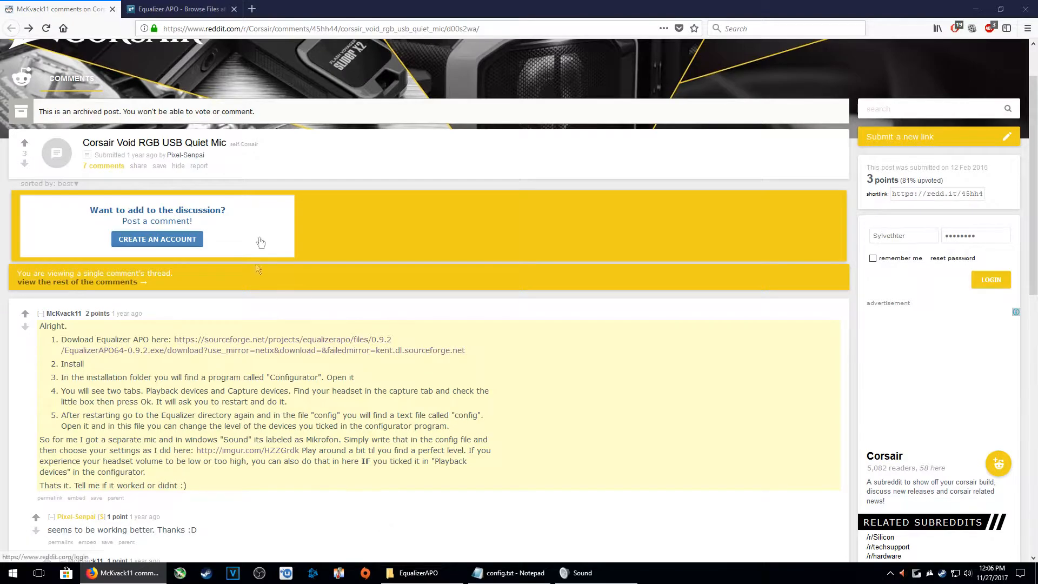
mouse_move(637, 404)
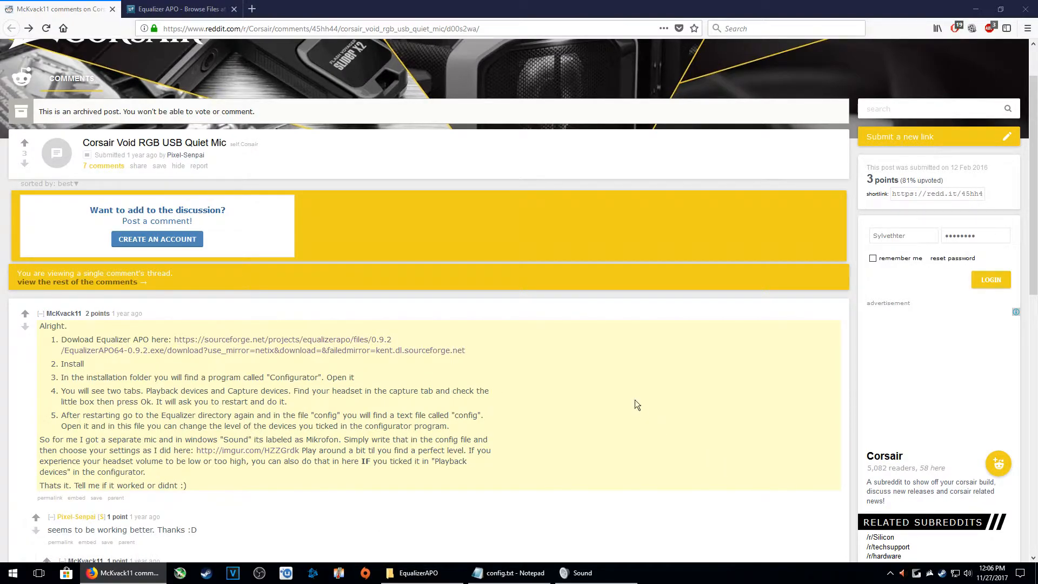
mouse_move(630, 400)
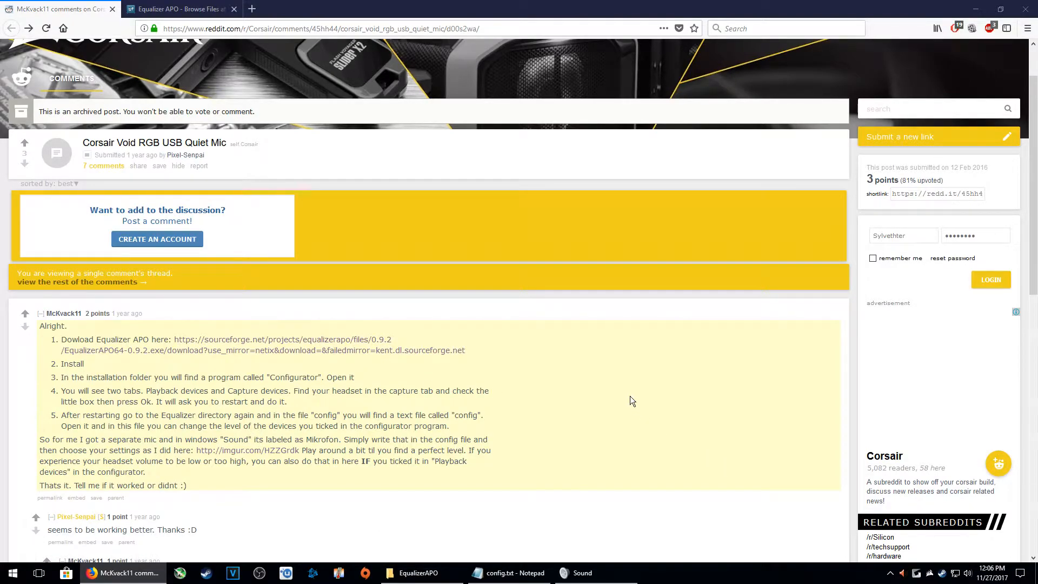
mouse_move(646, 444)
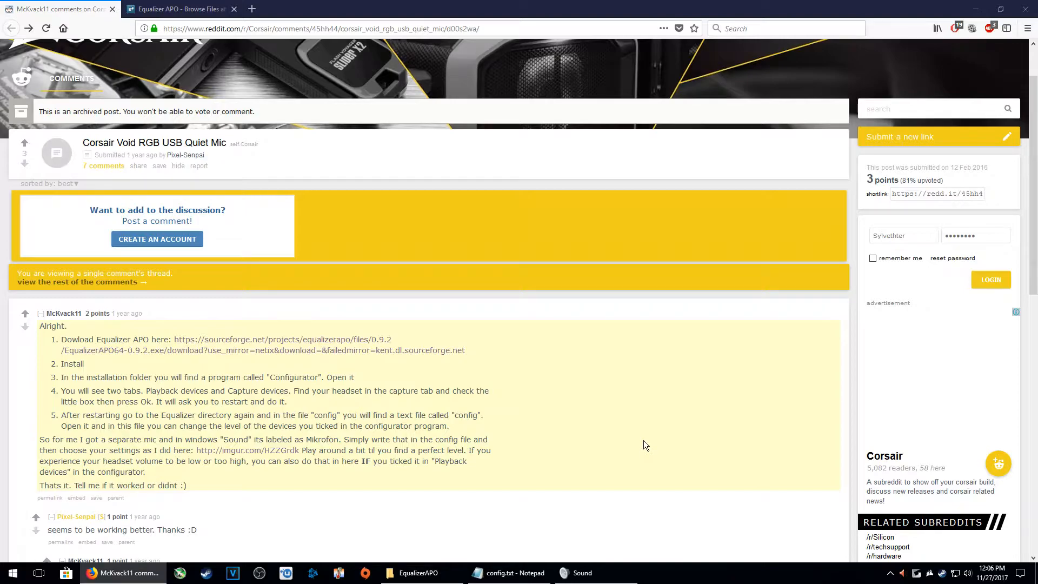
mouse_move(630, 464)
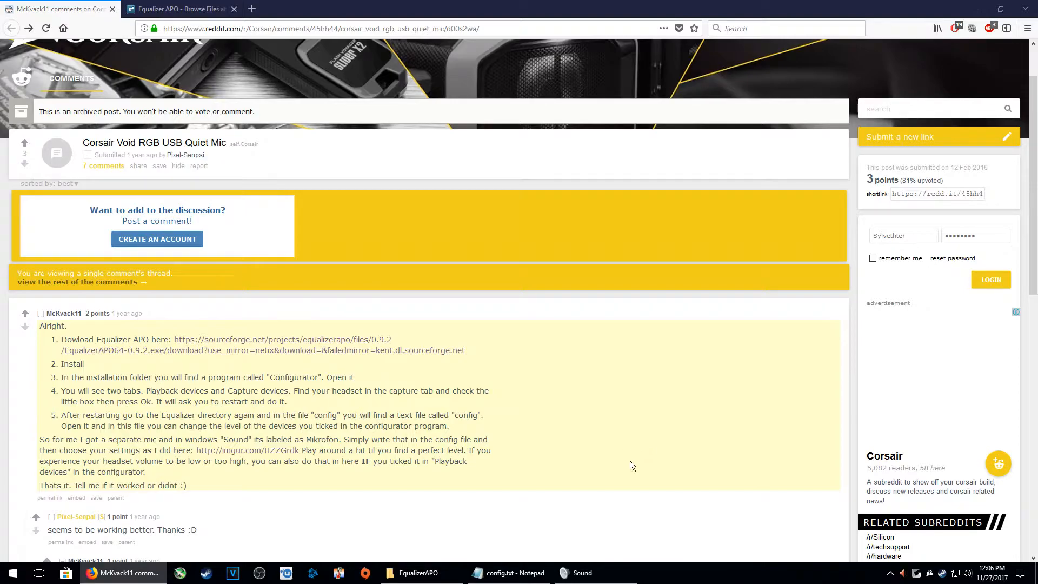
mouse_move(555, 434)
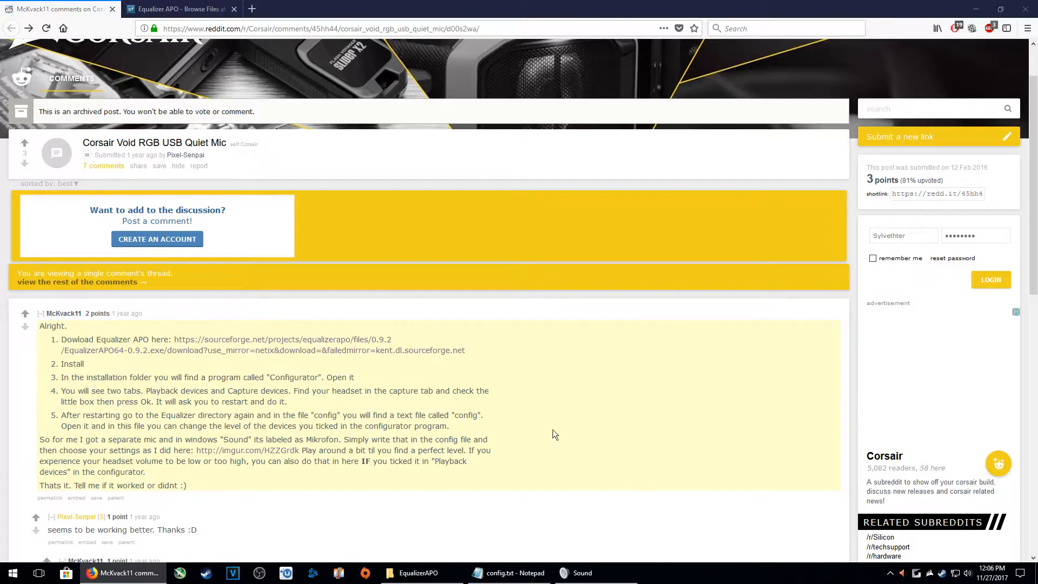
mouse_move(306, 405)
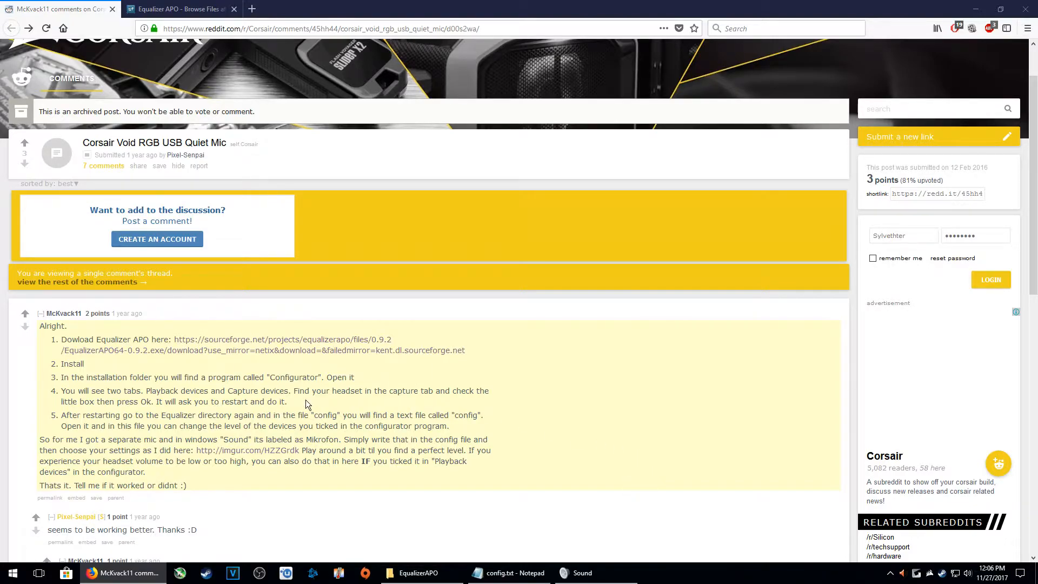
- Visit the Equalizer APO SourceForge files page, return to the Reddit guide, then bring up the install folder
left_click(179, 8)
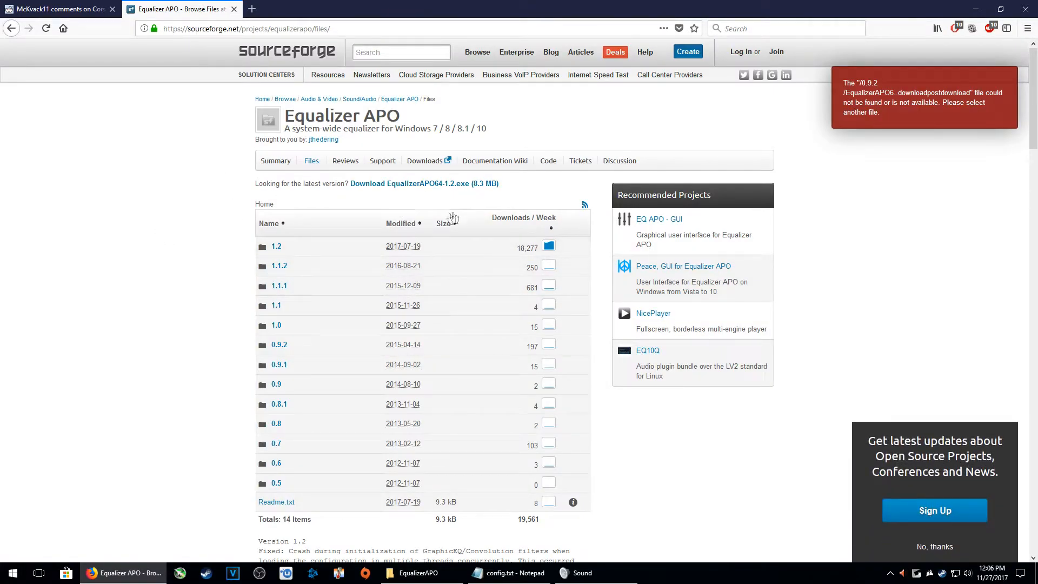
mouse_move(425, 184)
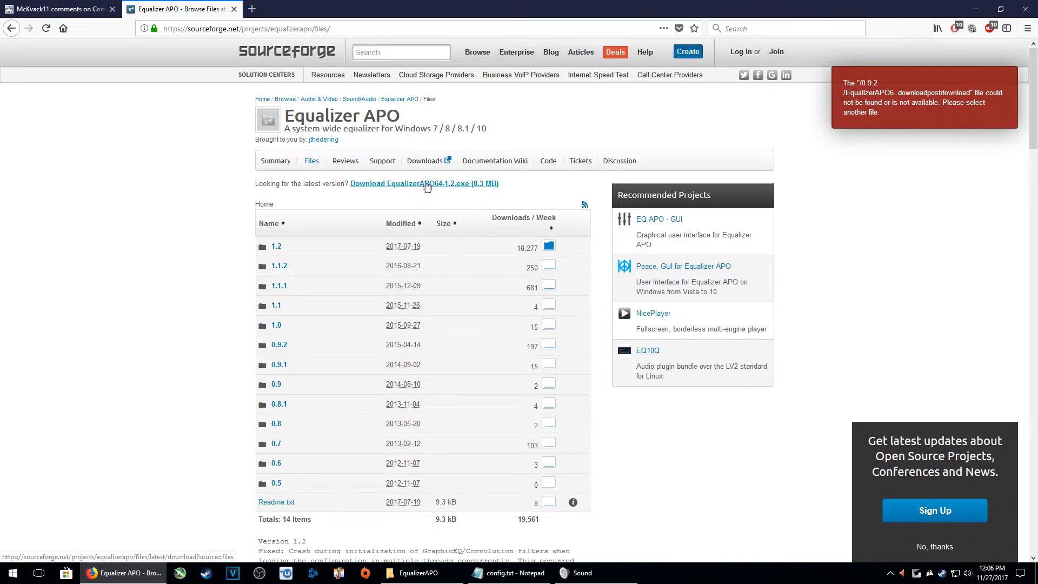
left_click(56, 9)
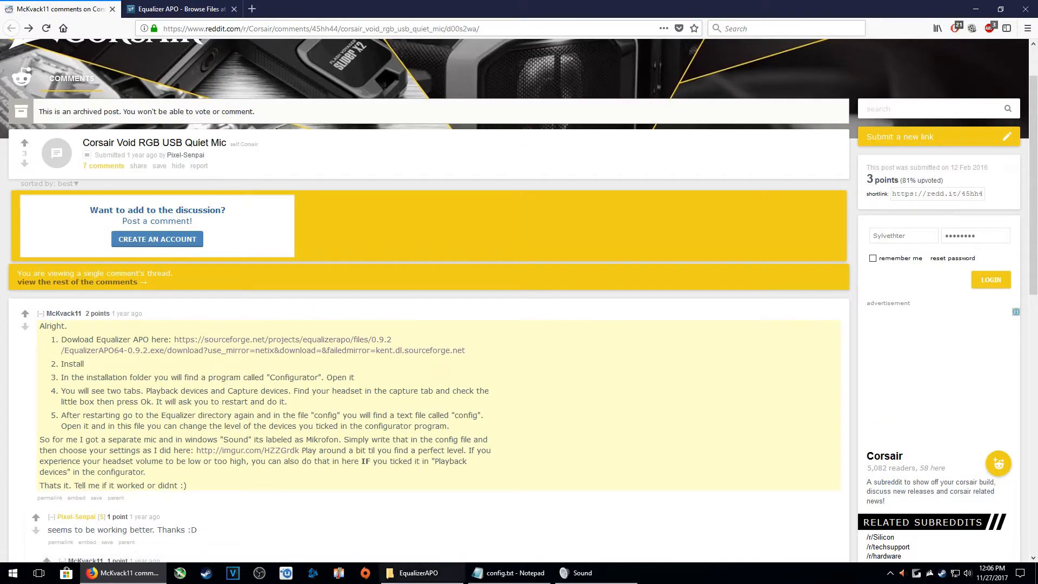
left_click(417, 573)
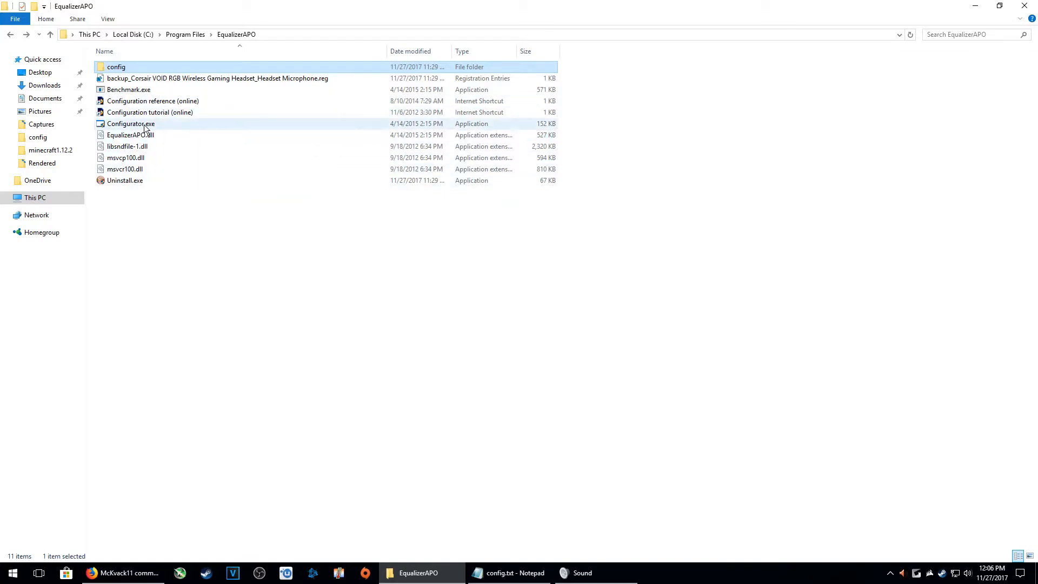
double_click(131, 123)
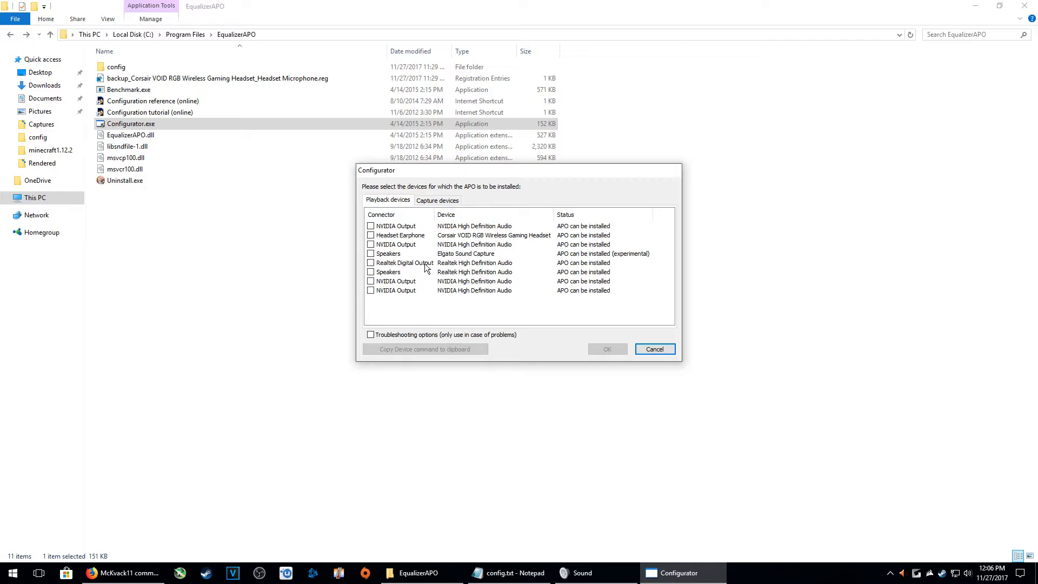
mouse_move(465, 229)
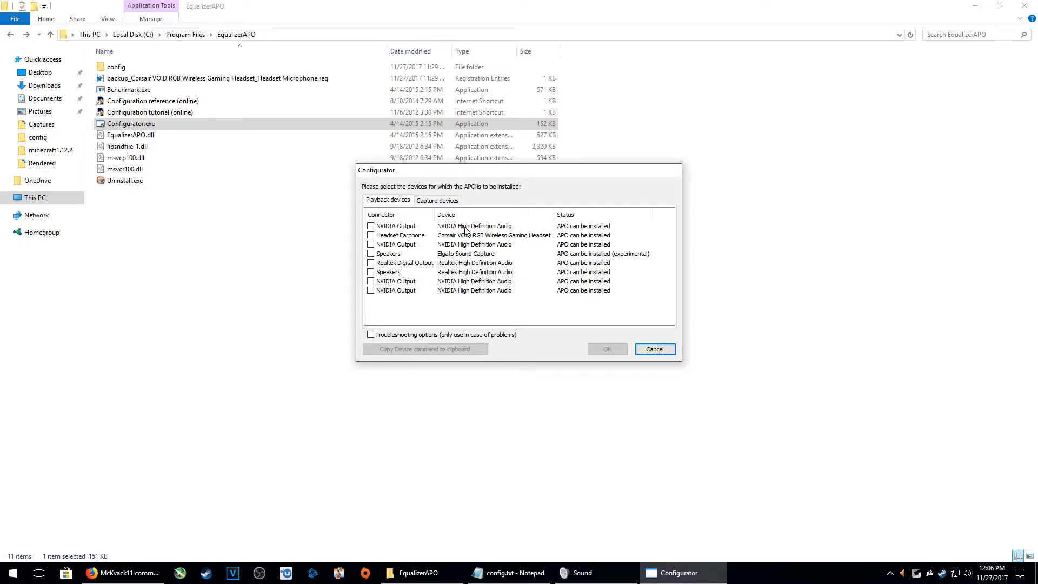
mouse_move(438, 200)
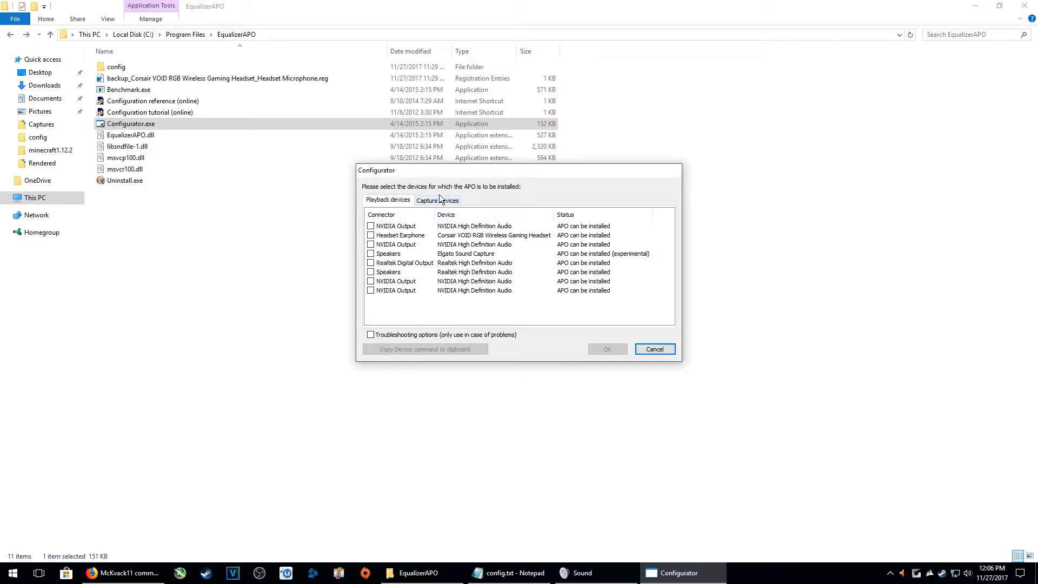
mouse_move(439, 203)
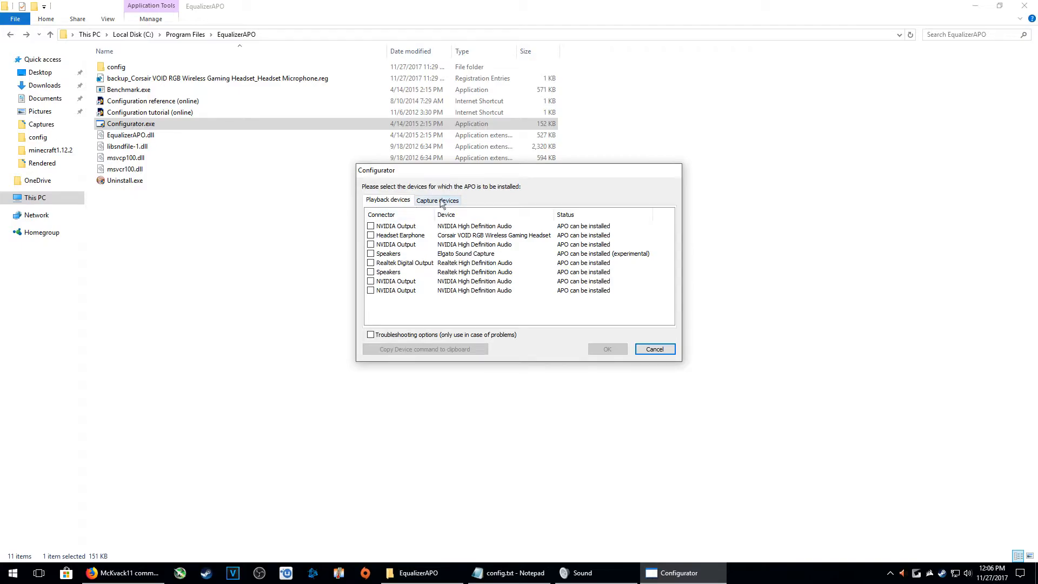
left_click(437, 200)
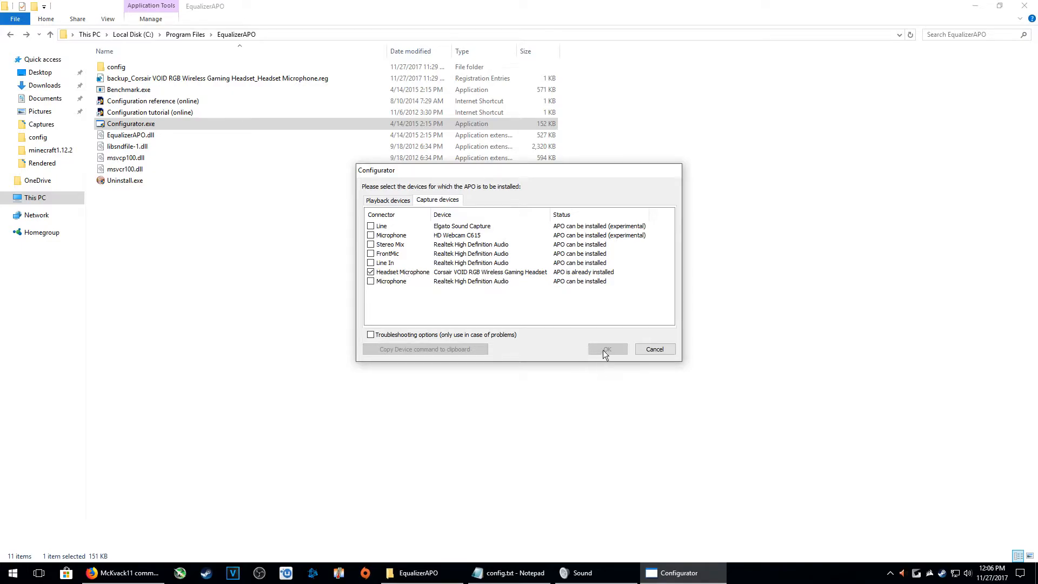
mouse_move(302, 273)
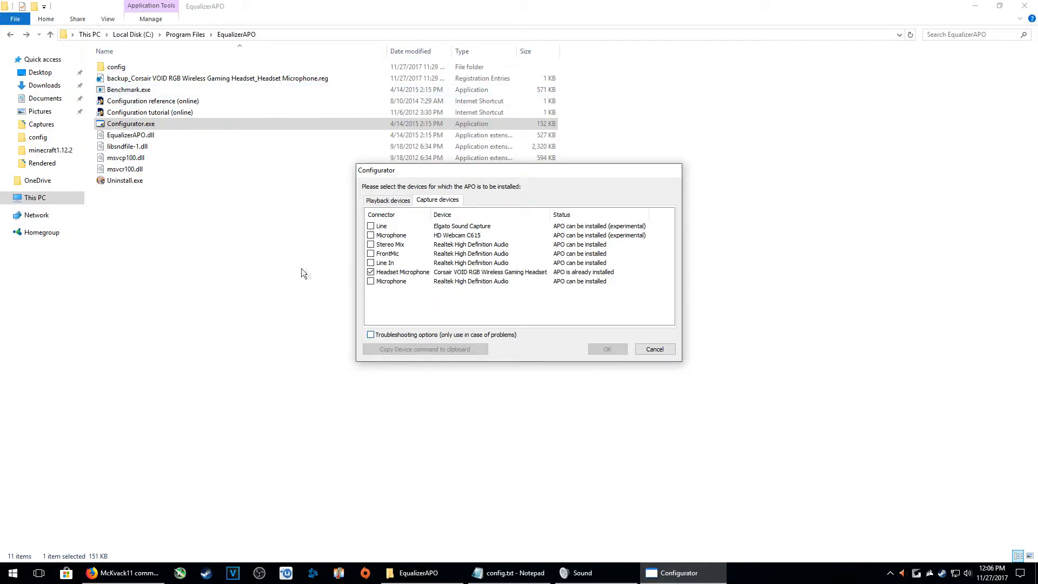
mouse_move(659, 431)
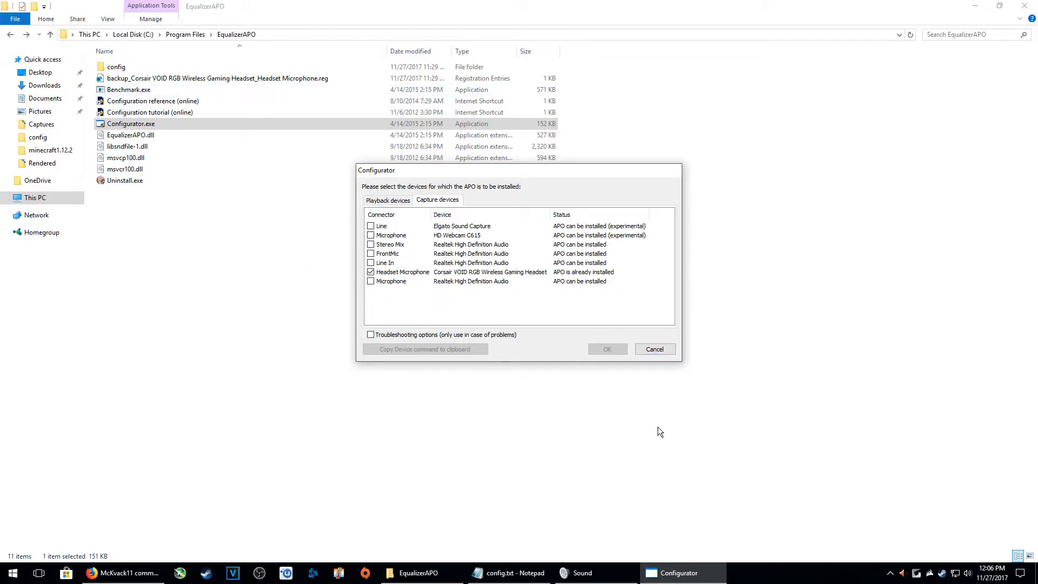
left_click(654, 349)
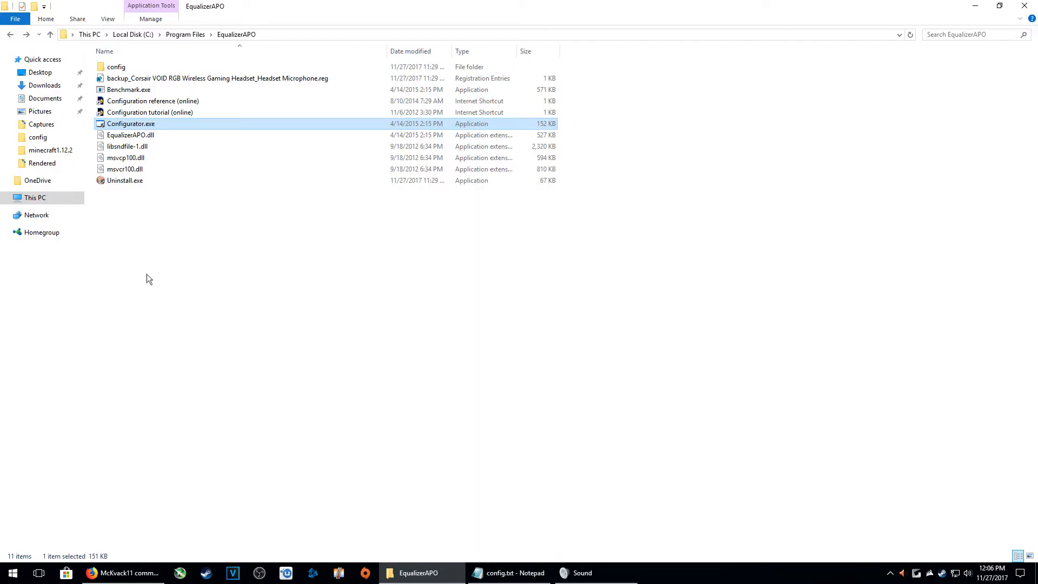
mouse_move(152, 279)
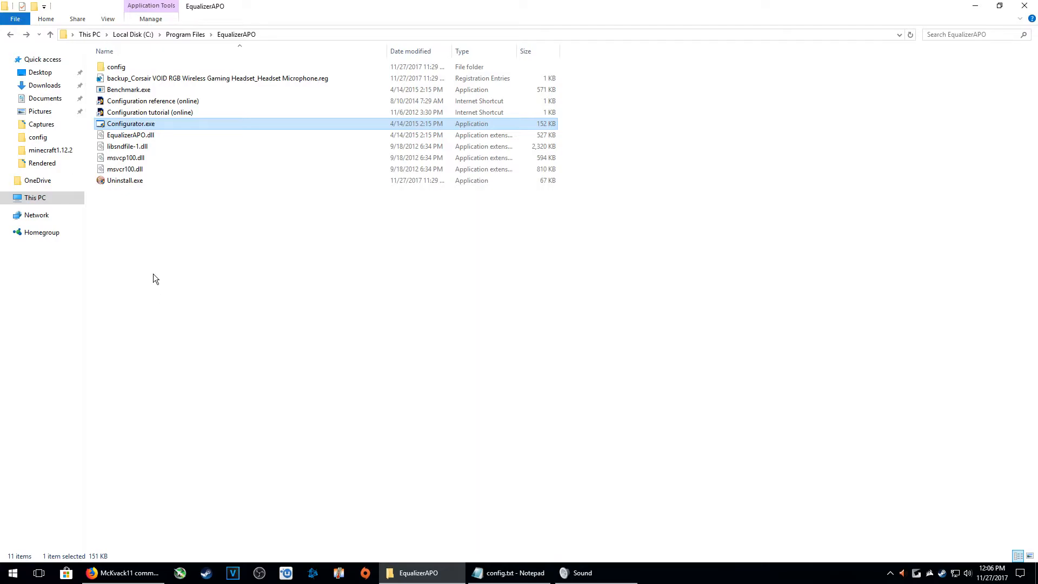
mouse_move(116, 68)
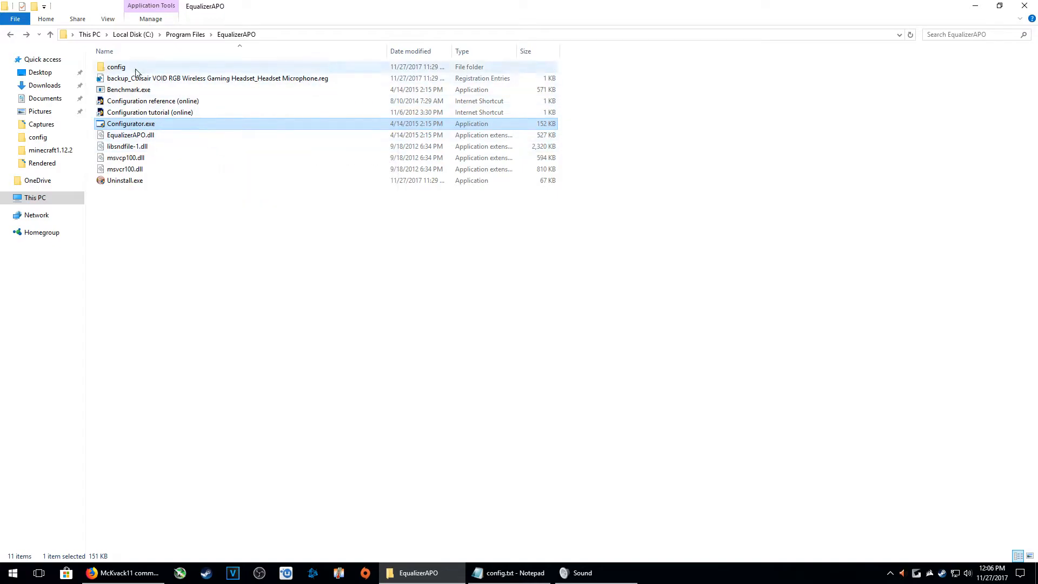
- View config.txt in the config folder (Device: Headset Microphone, Preamp: +10db), then bring up Sound recording devices
double_click(116, 65)
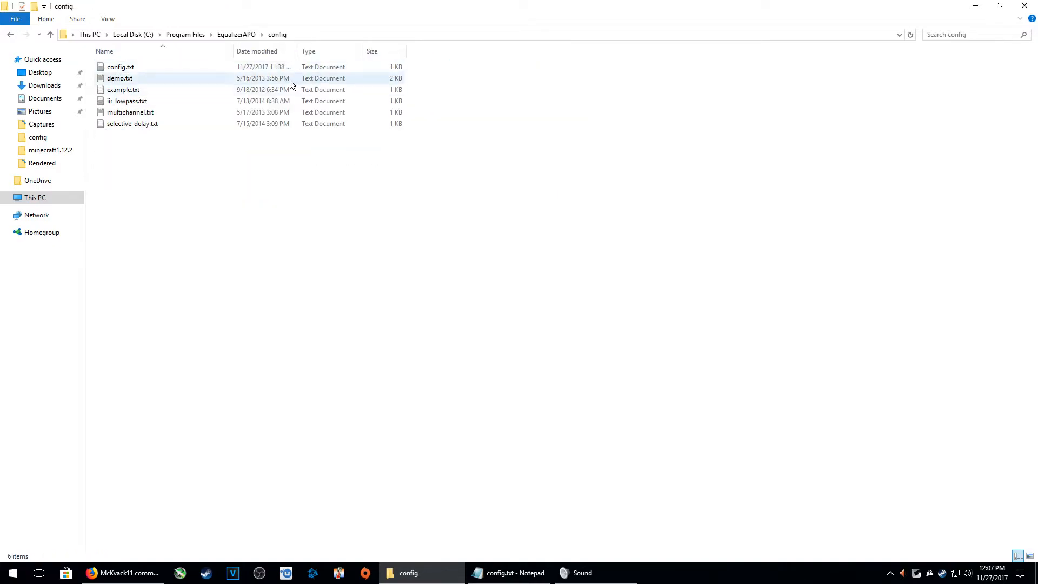
left_click(120, 66)
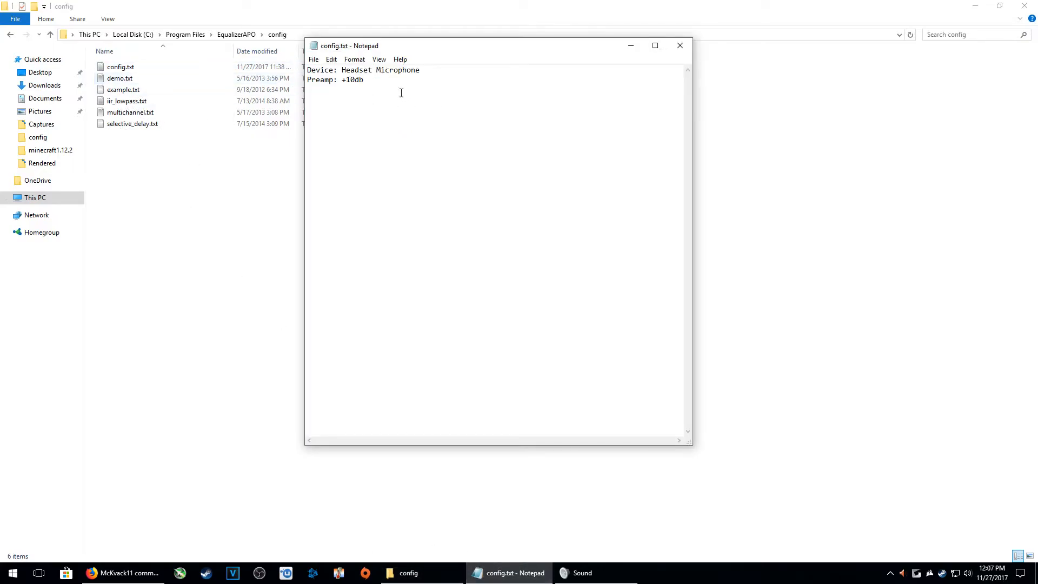
left_click(585, 573)
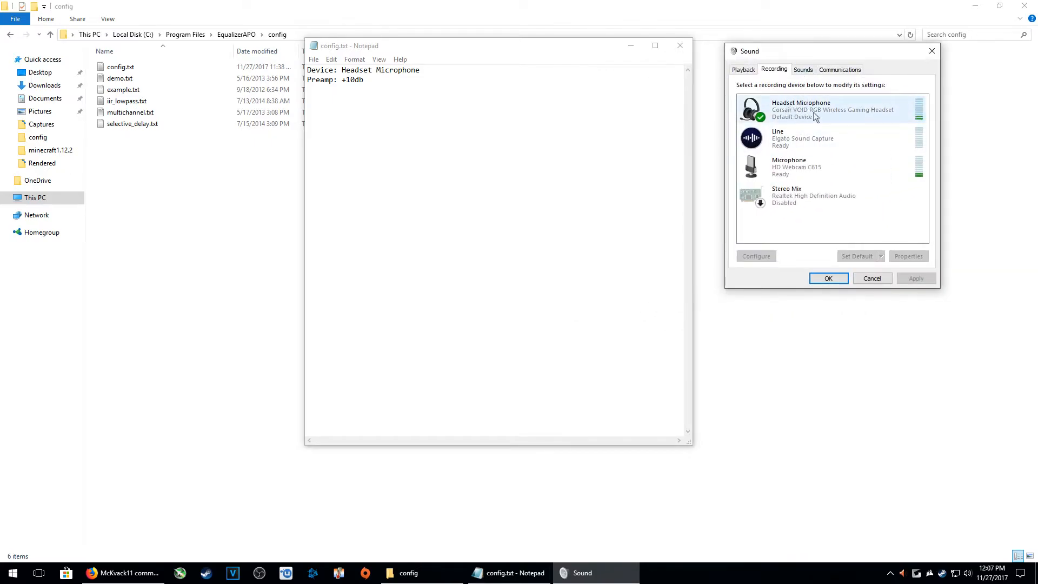
mouse_move(809, 114)
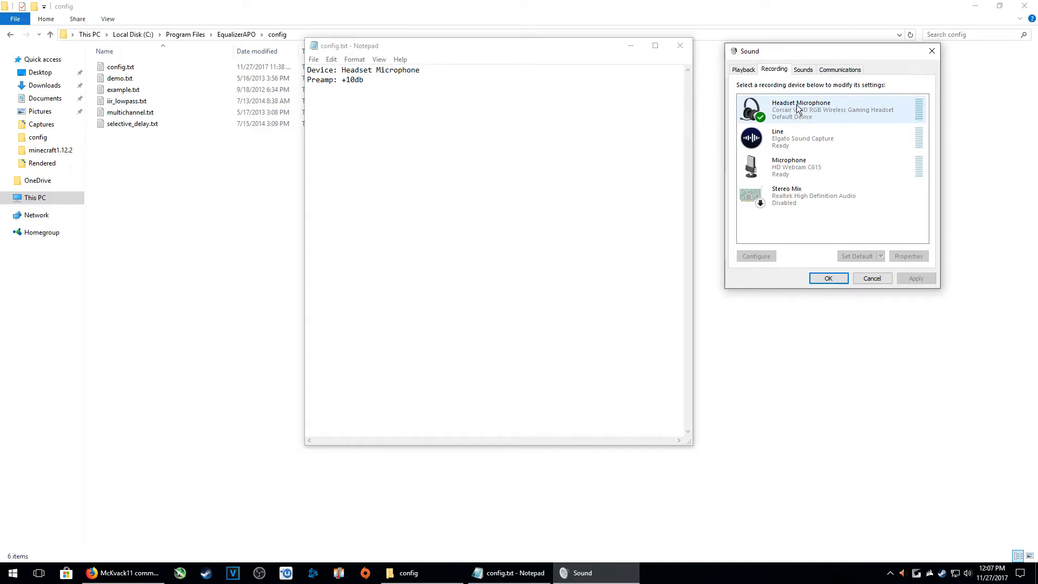
mouse_move(751, 96)
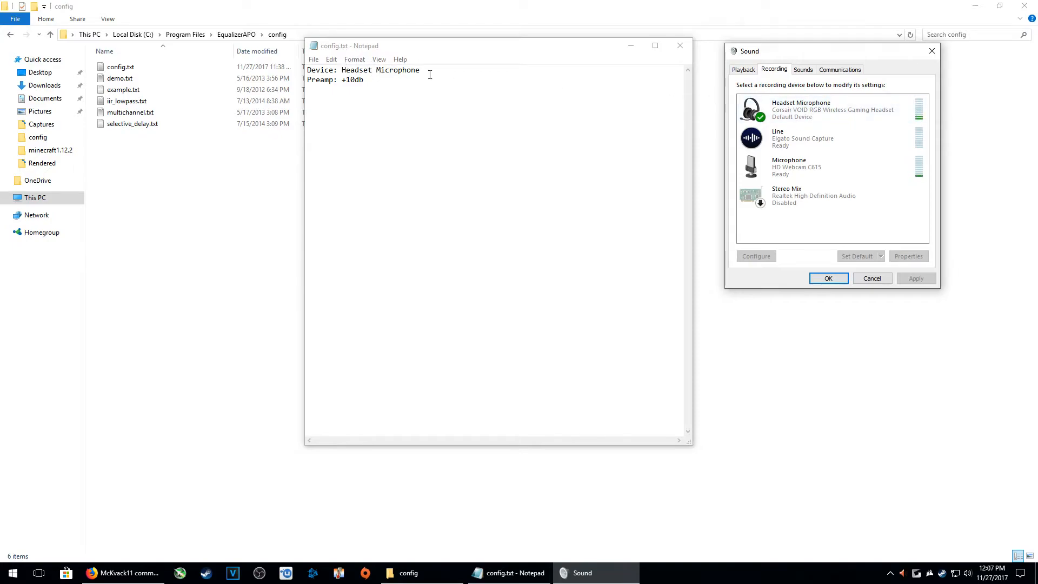
left_click(335, 69)
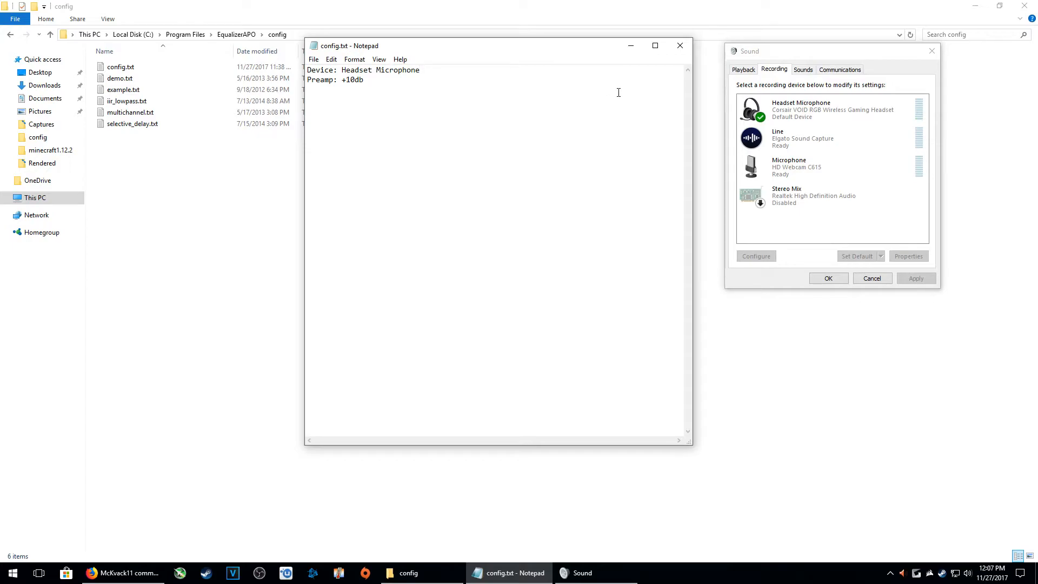
mouse_move(688, 129)
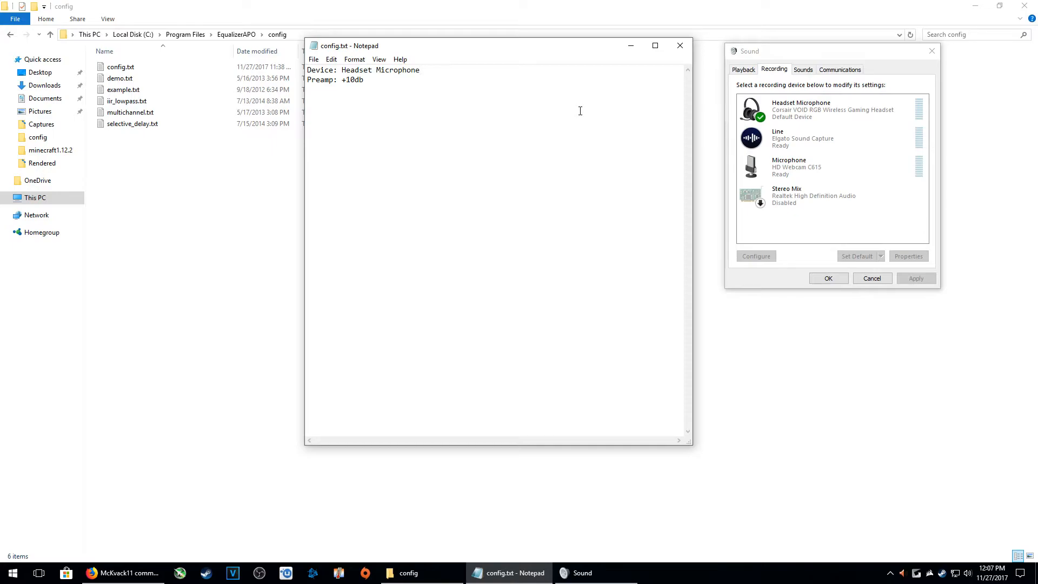
mouse_move(503, 132)
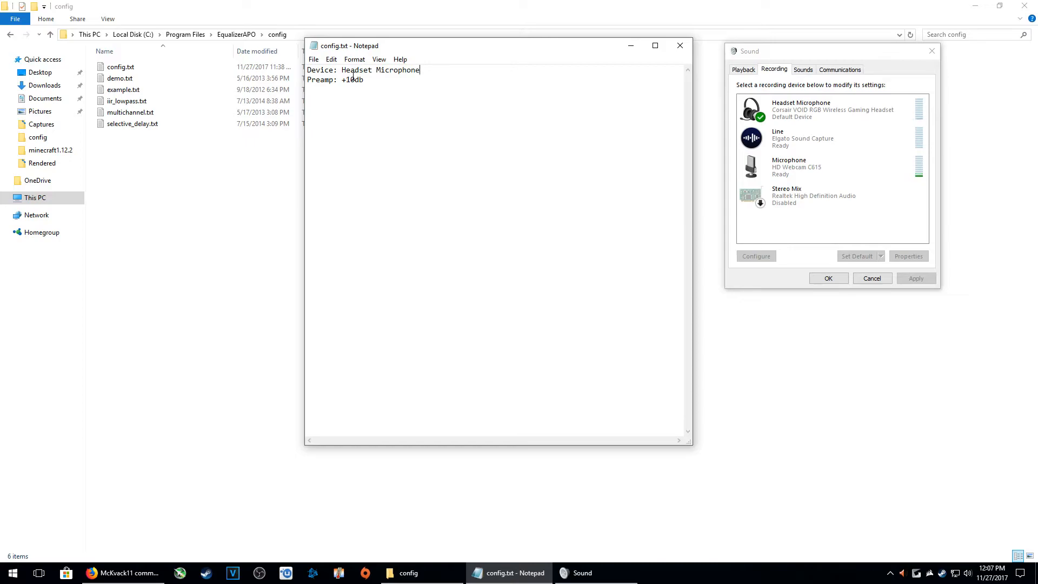
left_click(827, 109)
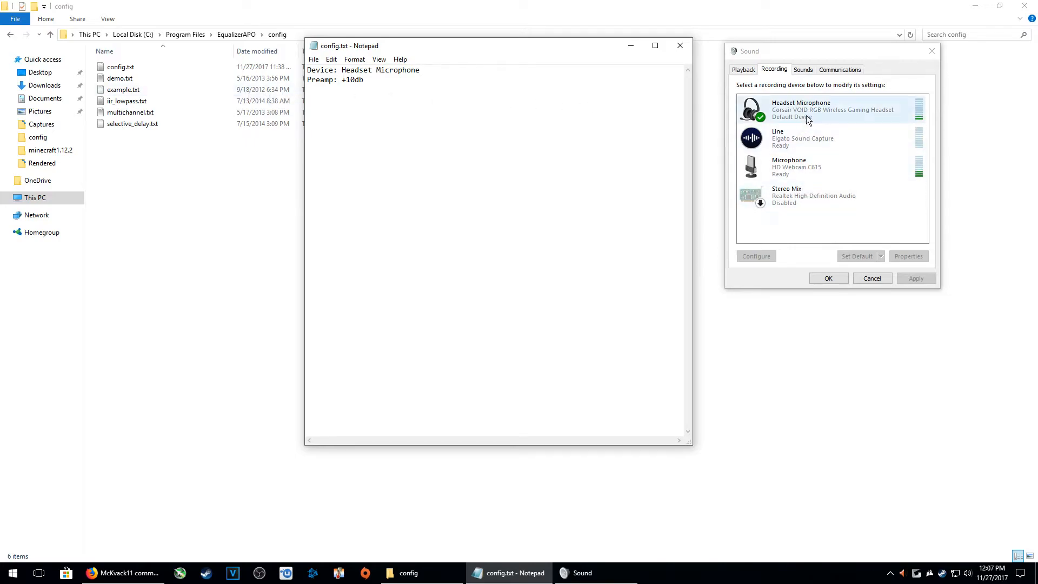
mouse_move(922, 123)
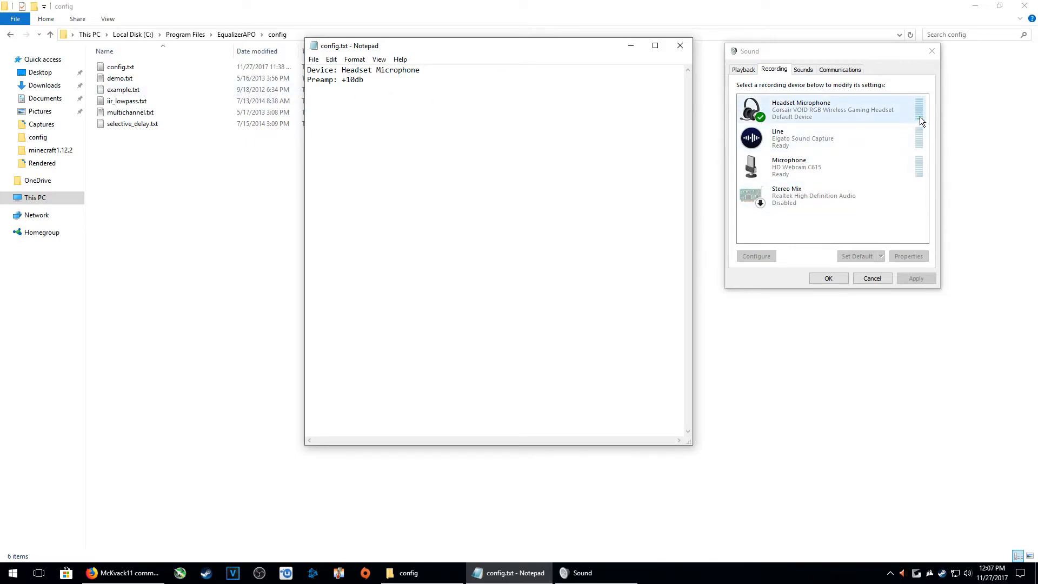
mouse_move(922, 118)
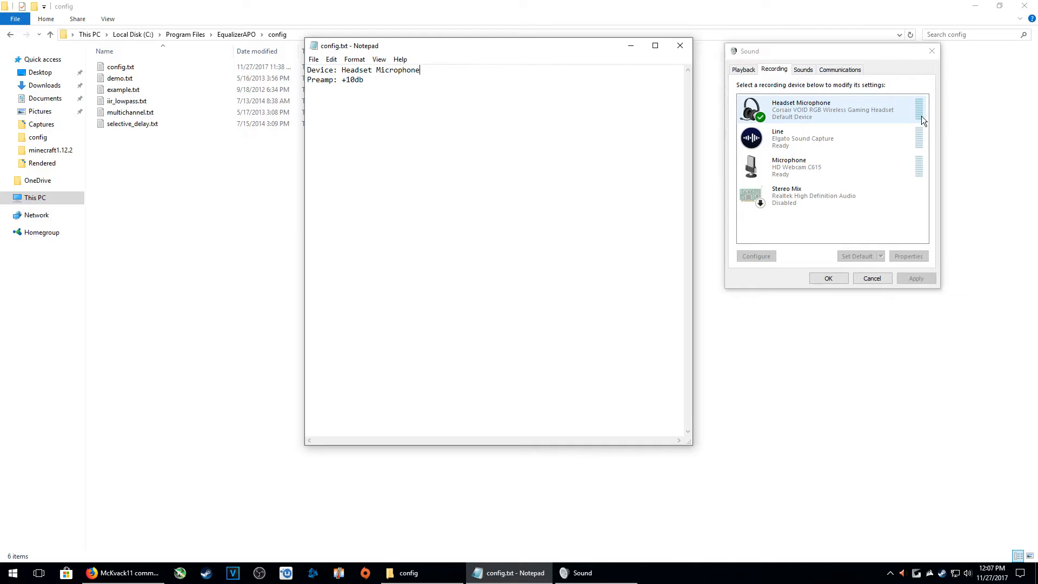
mouse_move(356, 144)
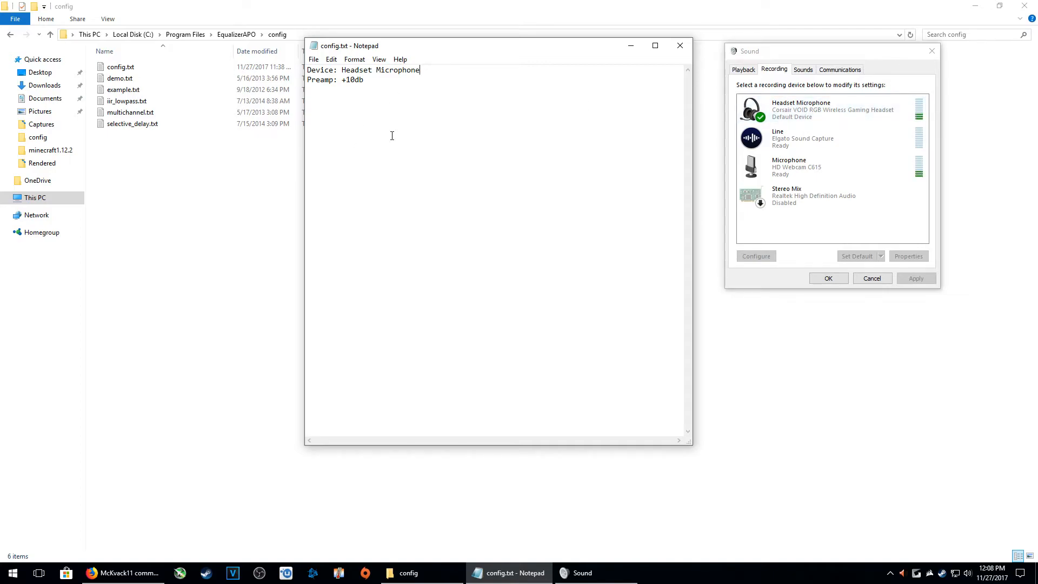
left_click(830, 137)
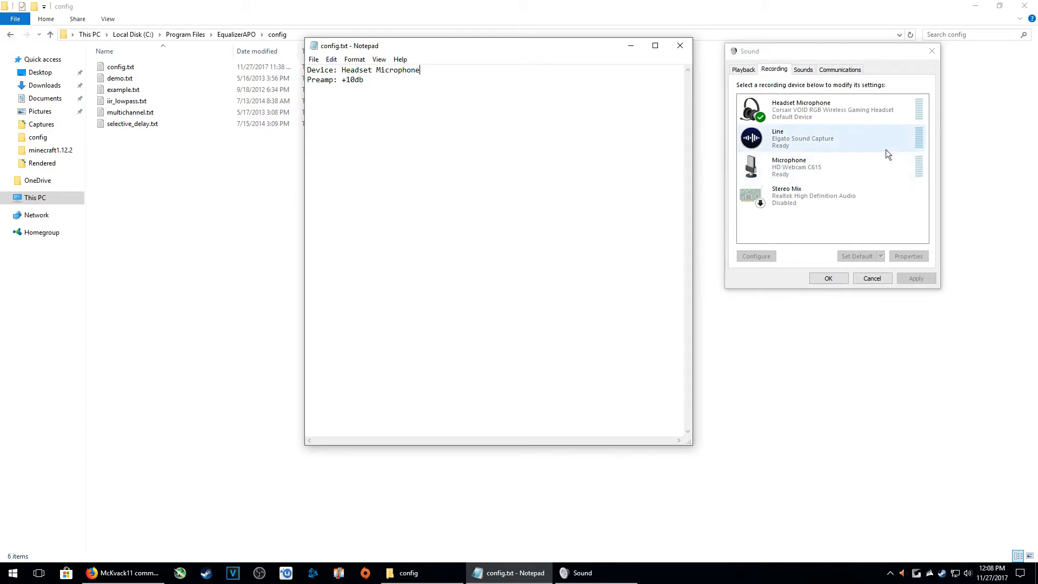
left_click(831, 110)
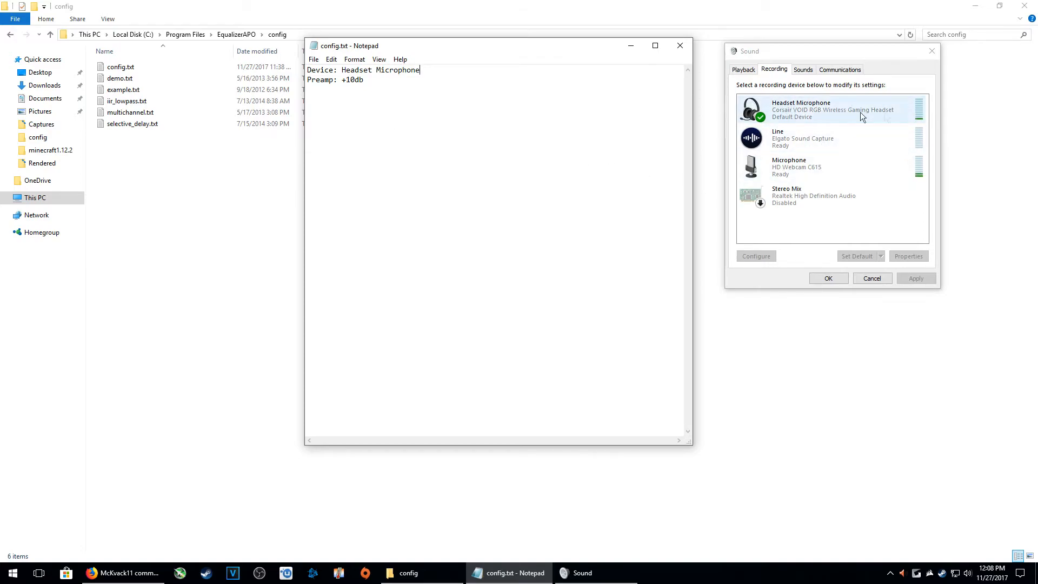
mouse_move(311, 108)
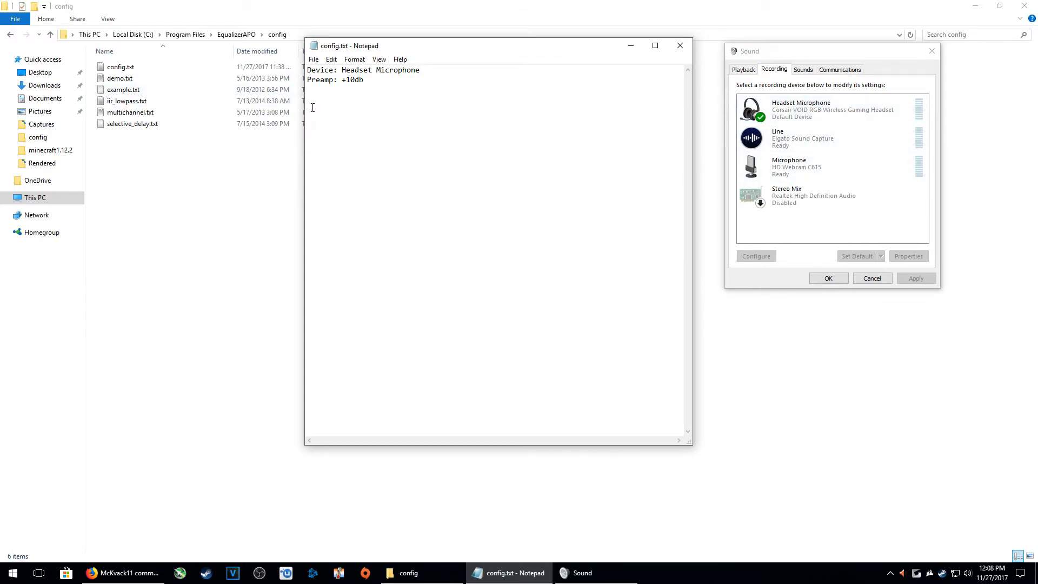
mouse_move(538, 213)
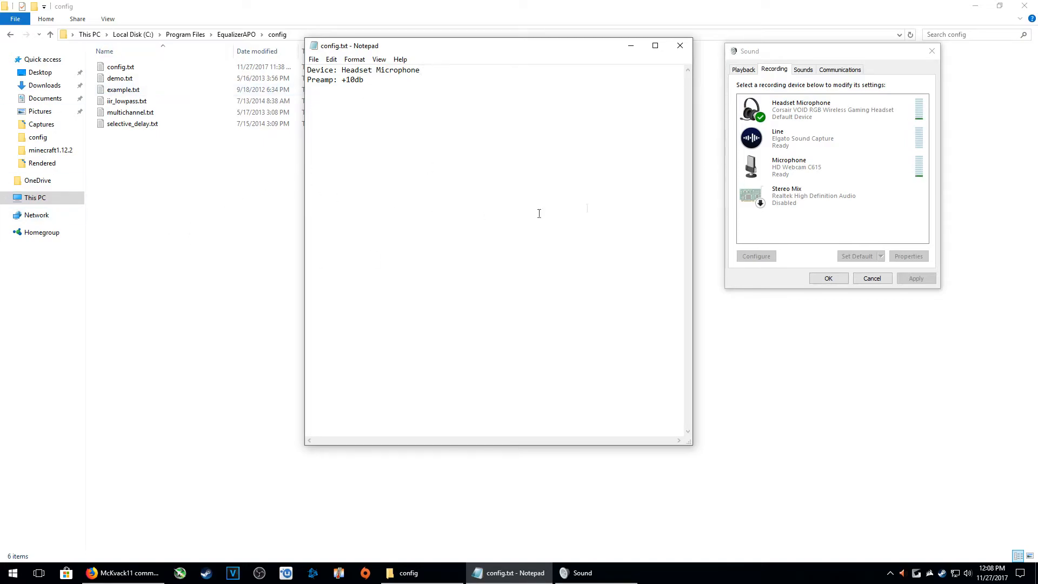
mouse_move(636, 256)
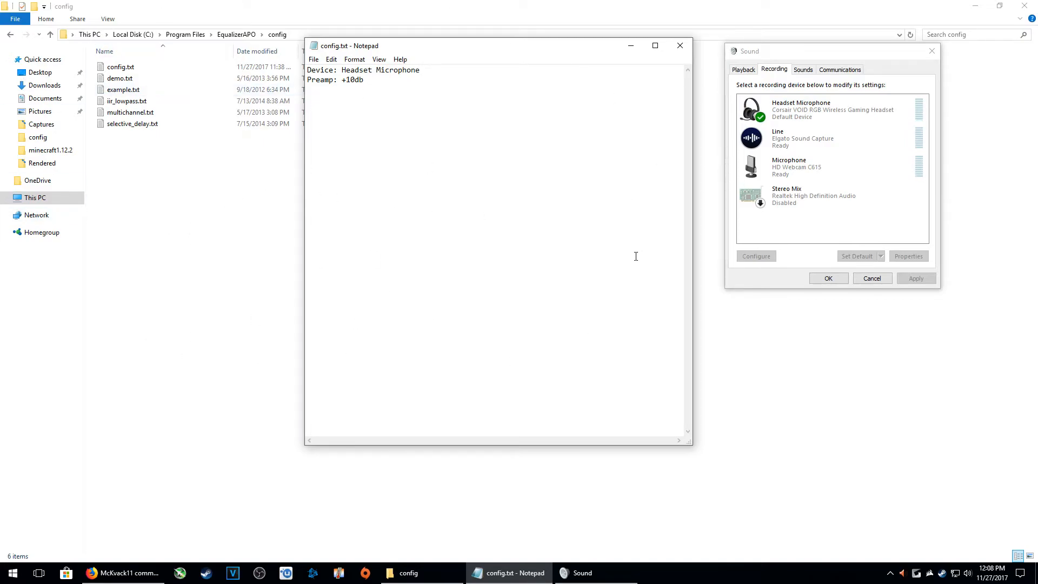
mouse_move(246, 253)
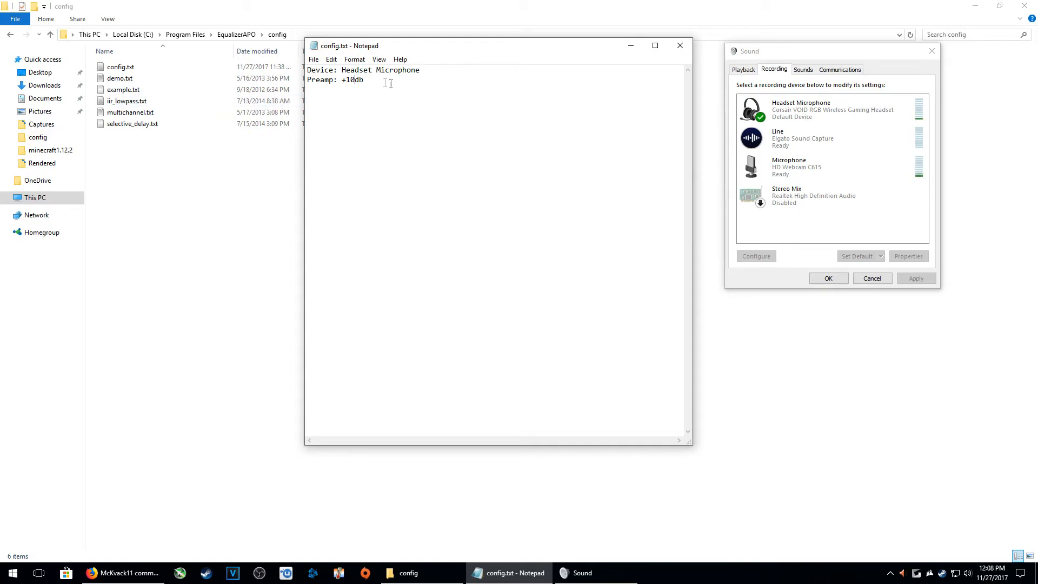
- Save config.txt from Notepad's File menu, keeping the Headset Microphone and +10db preamp lines
left_click(313, 59)
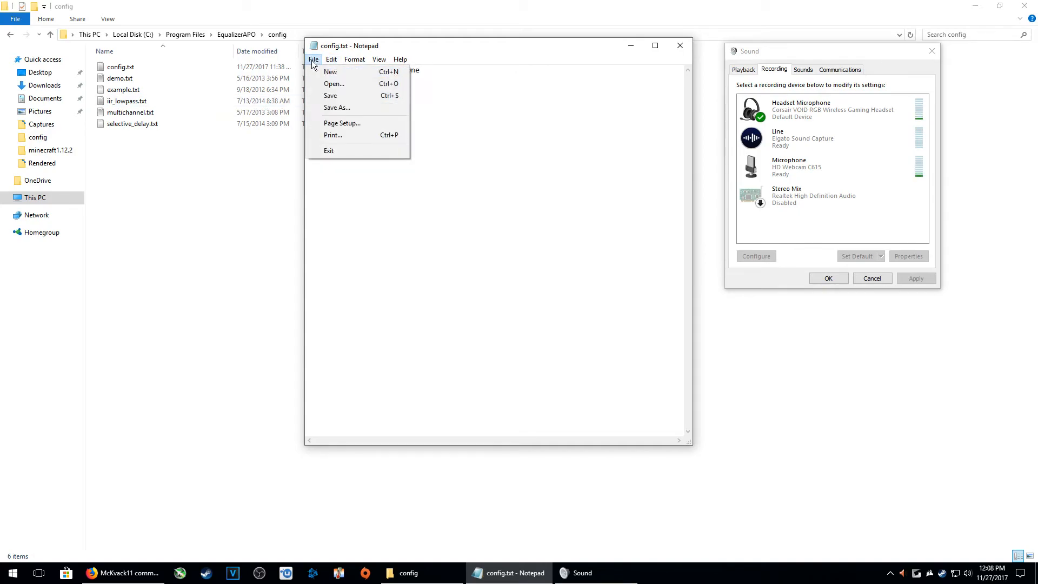
mouse_move(418, 96)
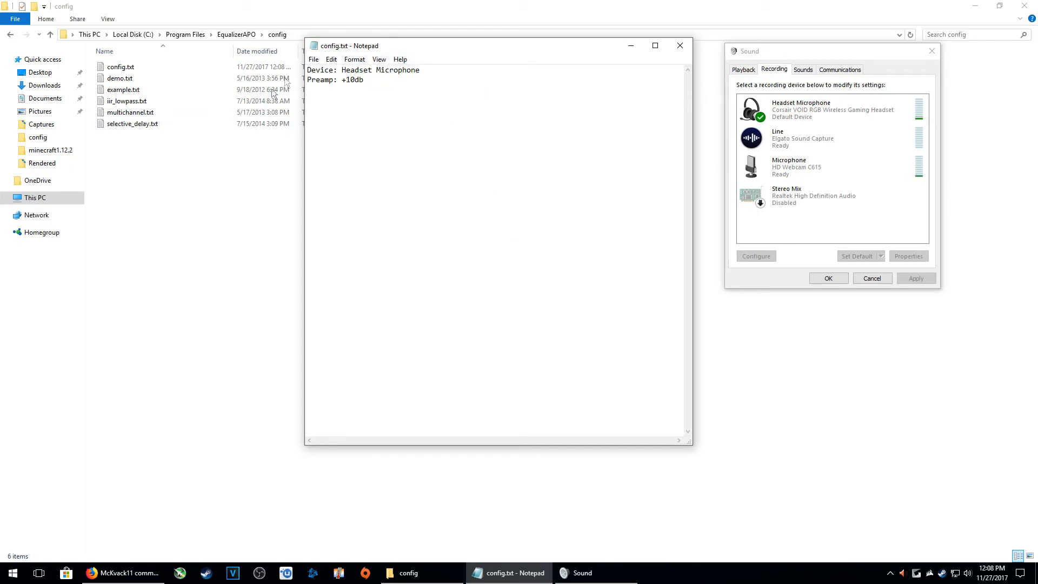
mouse_move(380, 54)
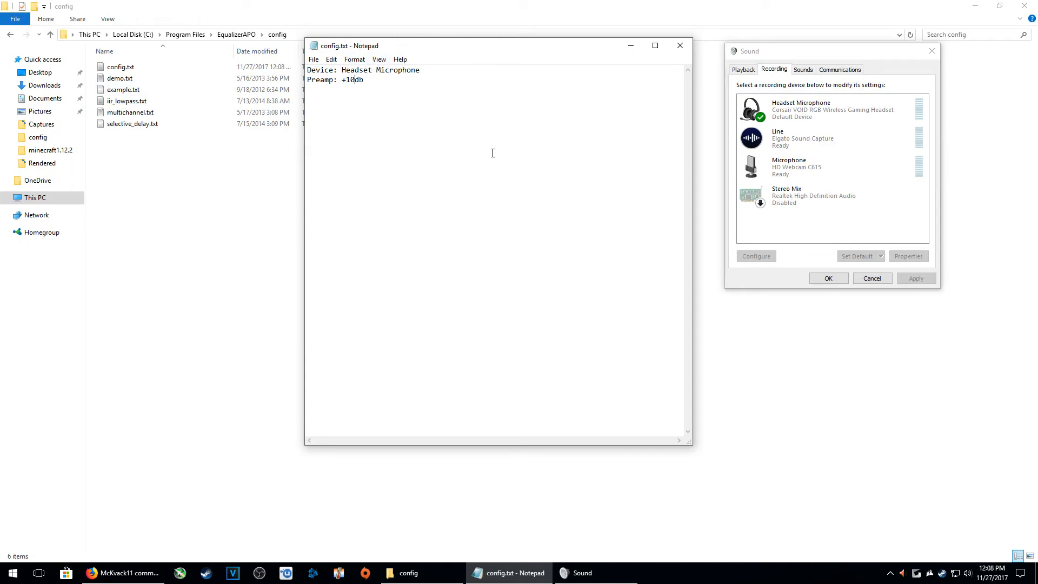
mouse_move(458, 160)
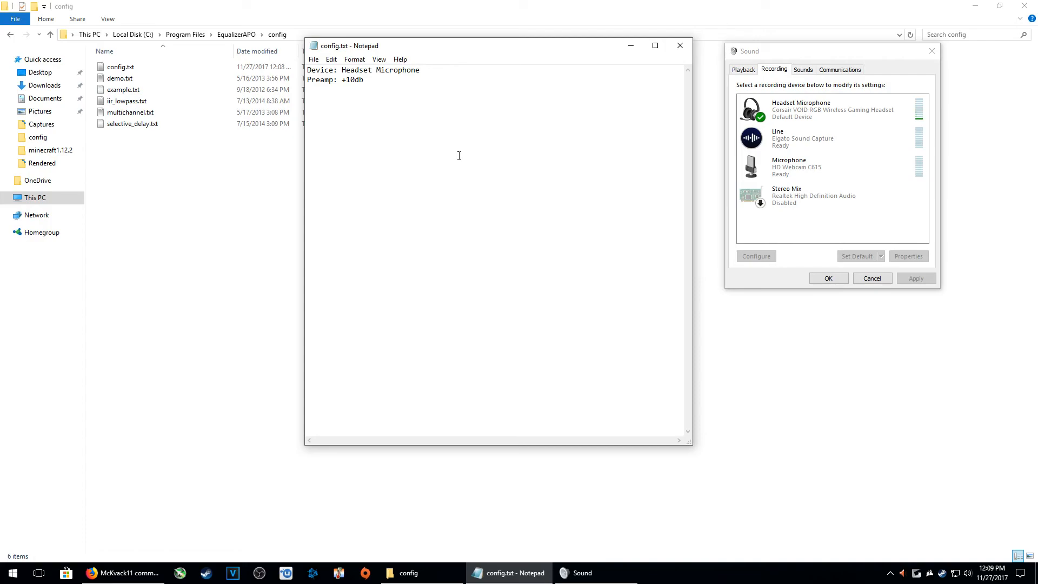
mouse_move(623, 30)
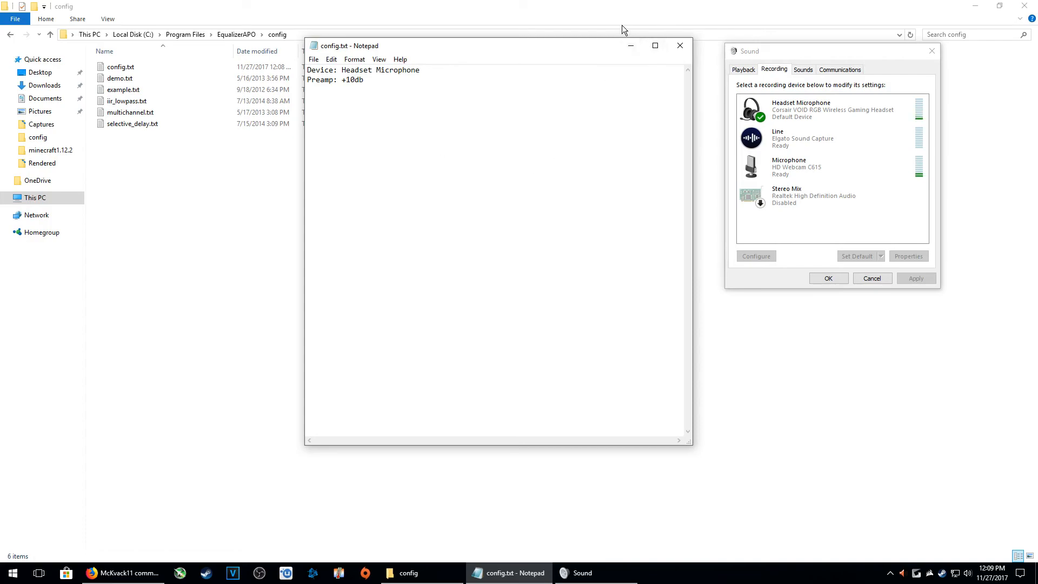
left_click(353, 79)
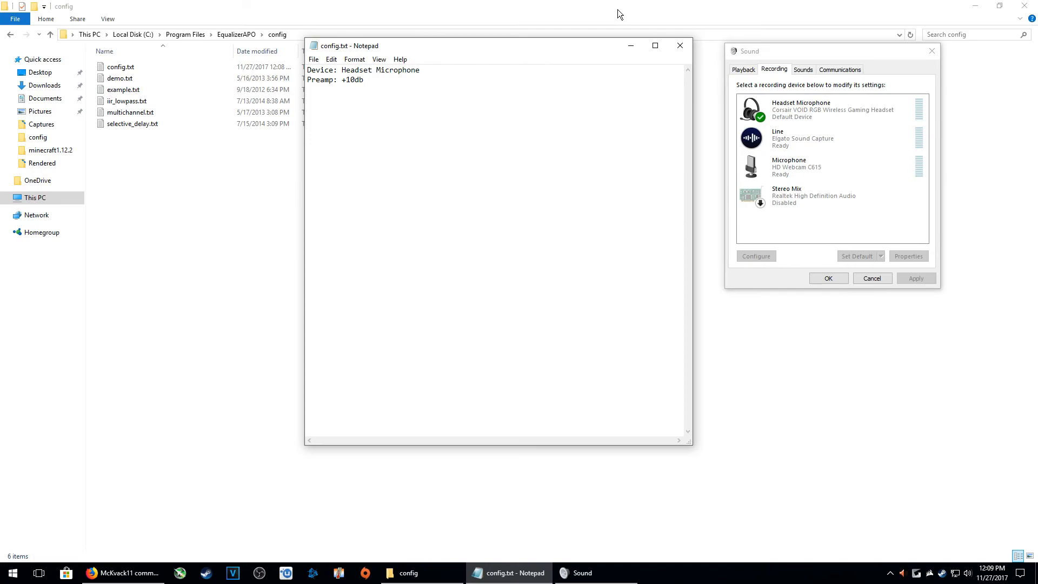
mouse_move(457, 111)
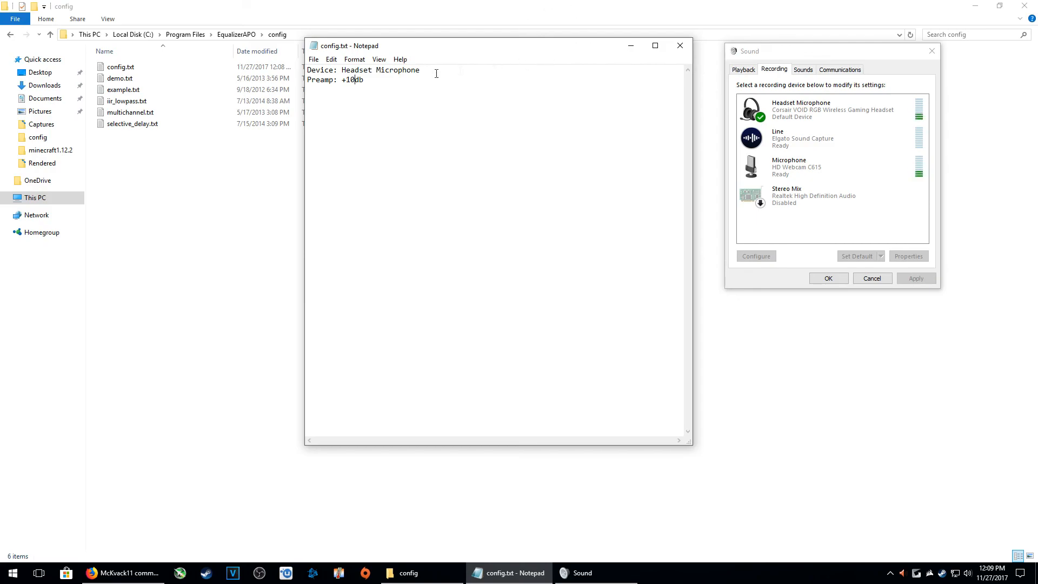
mouse_move(423, 153)
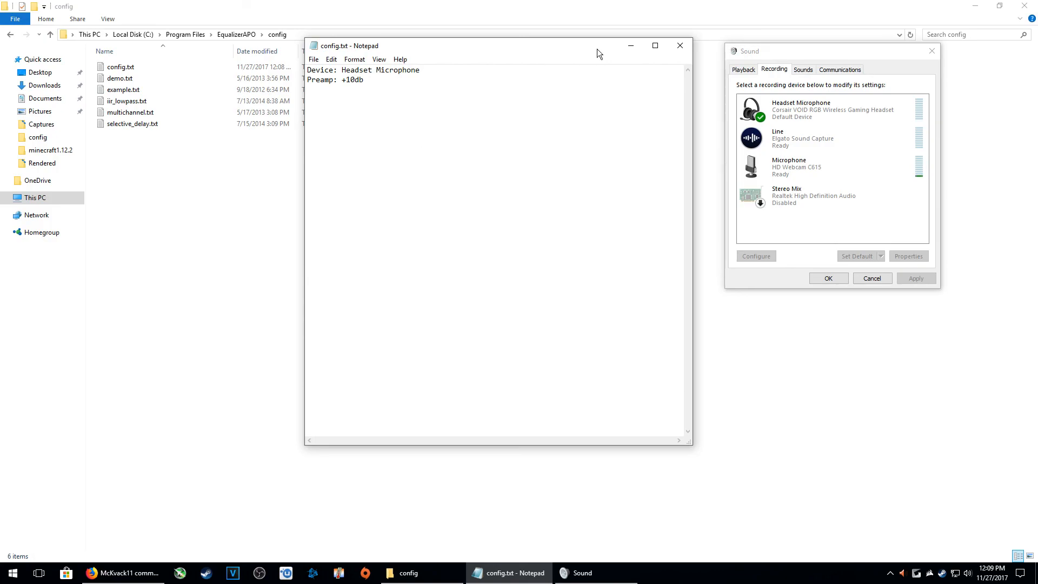
mouse_move(389, 6)
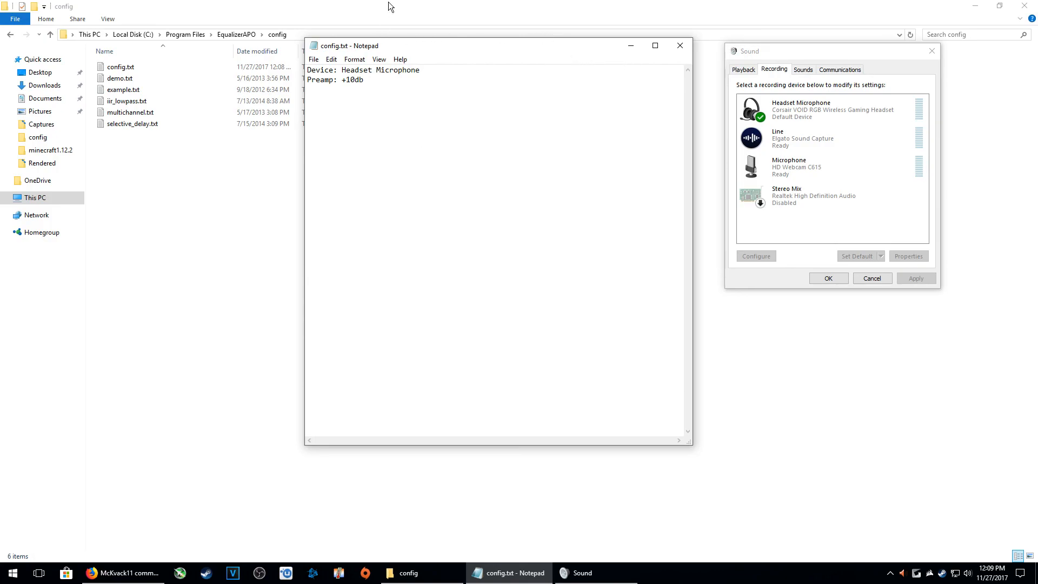
mouse_move(379, 28)
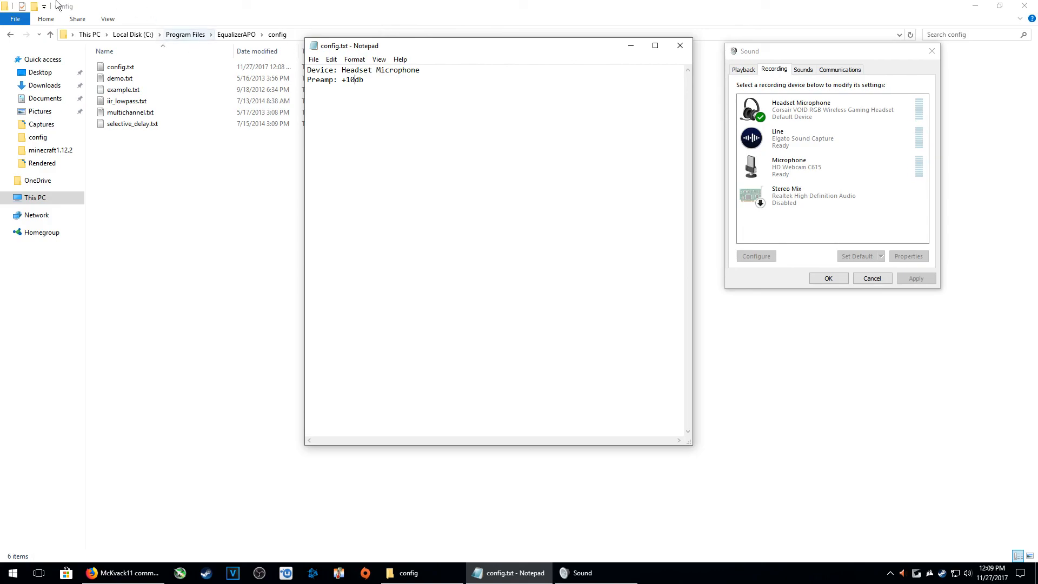
mouse_move(448, 237)
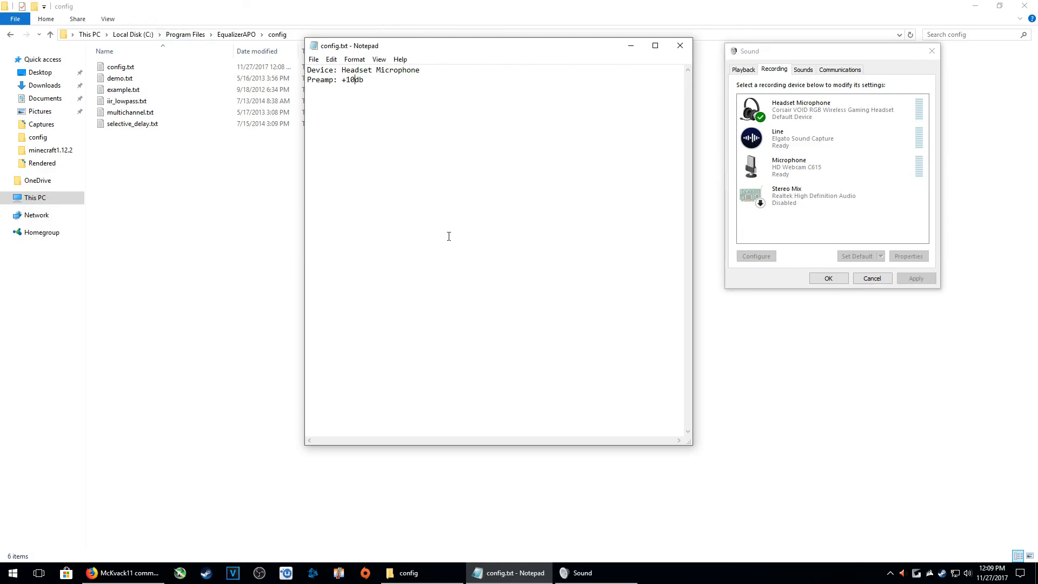